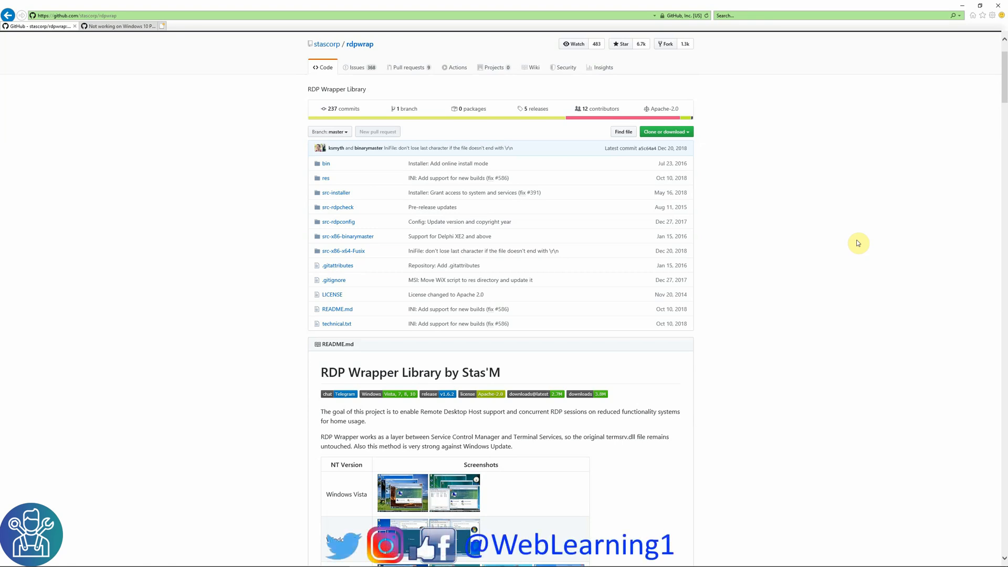
mouse_move(849, 260)
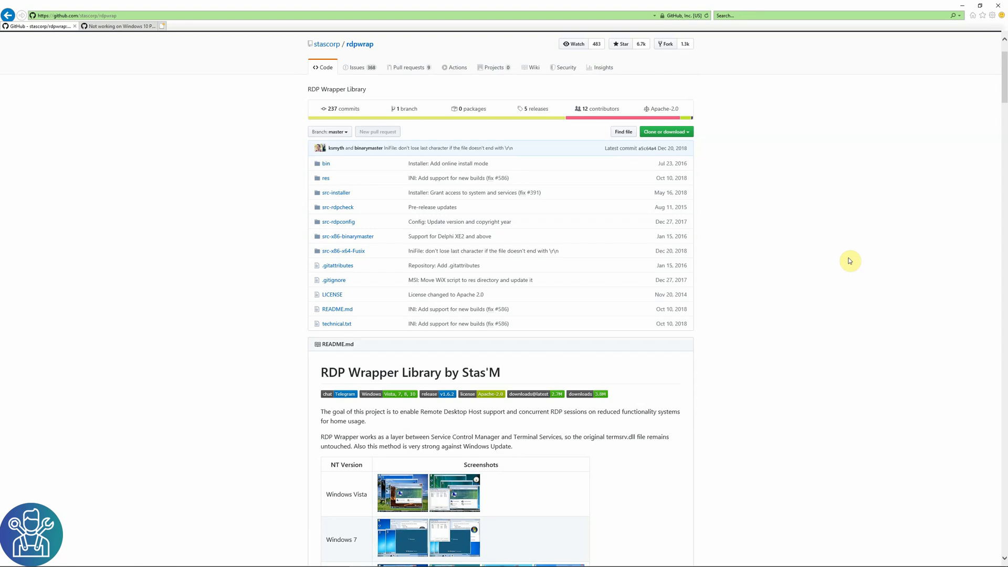
mouse_move(840, 262)
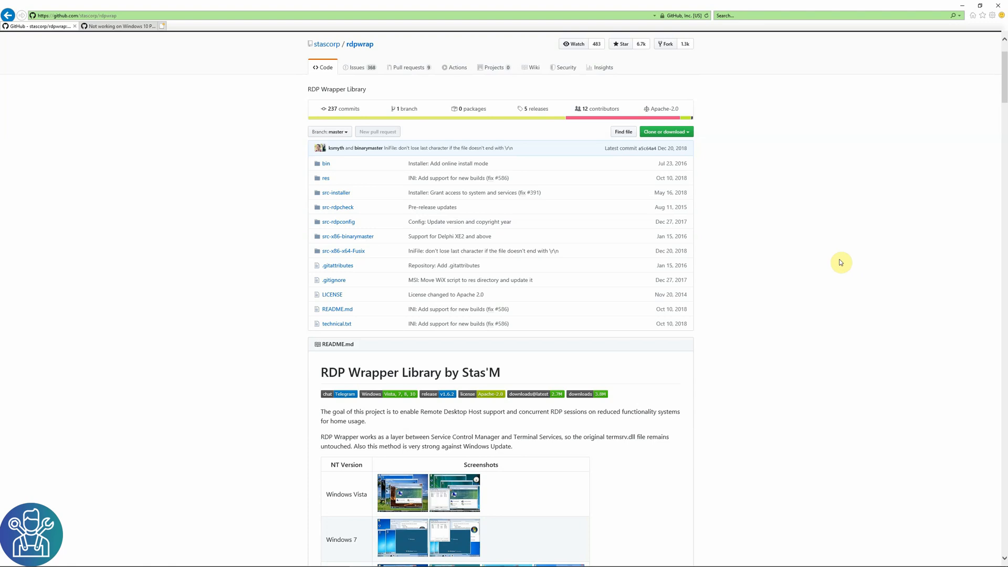
mouse_move(788, 219)
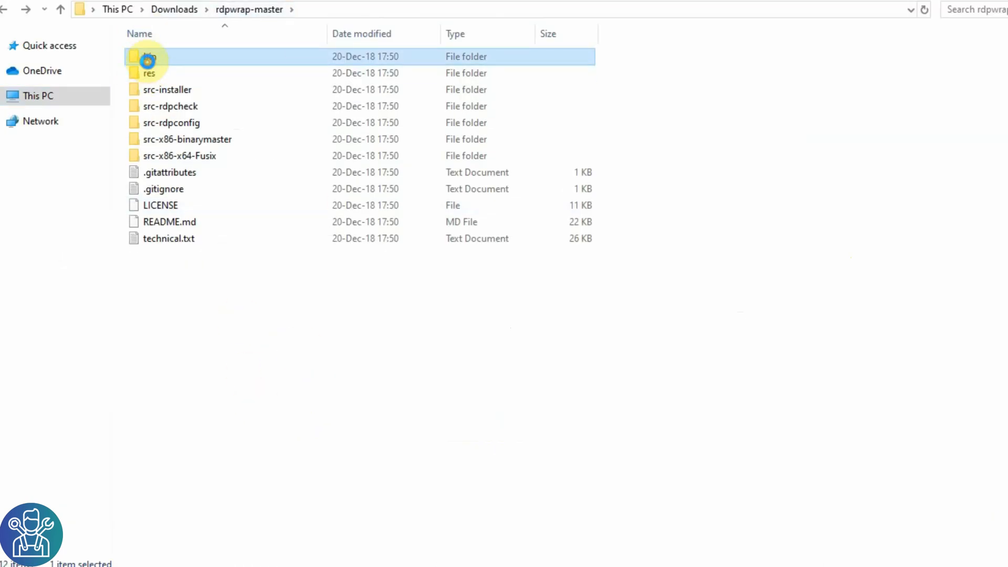
- Browse into bin\RDPWrap-v1.6.2 and select RDPConf.exe
double_click(148, 57)
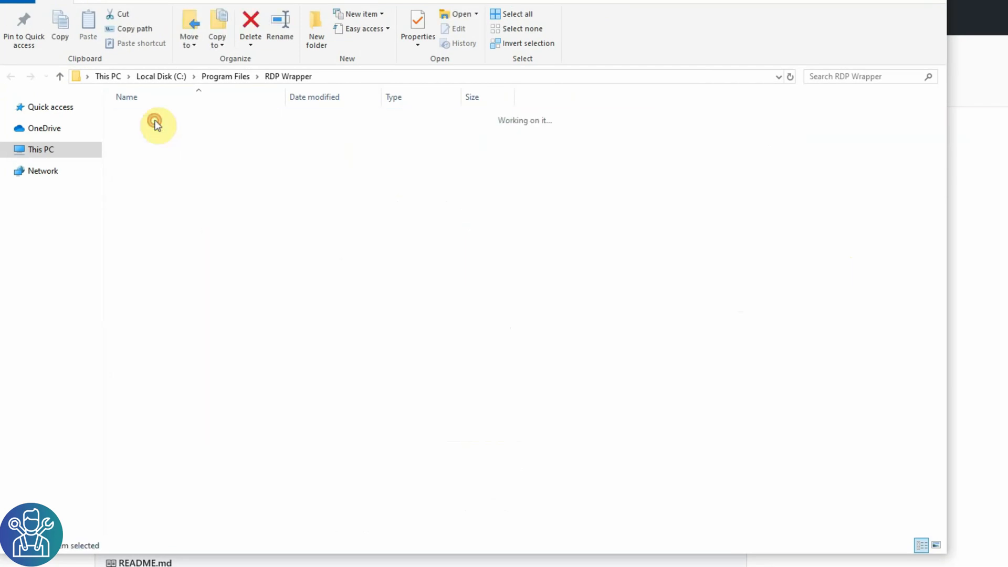
double_click(157, 124)
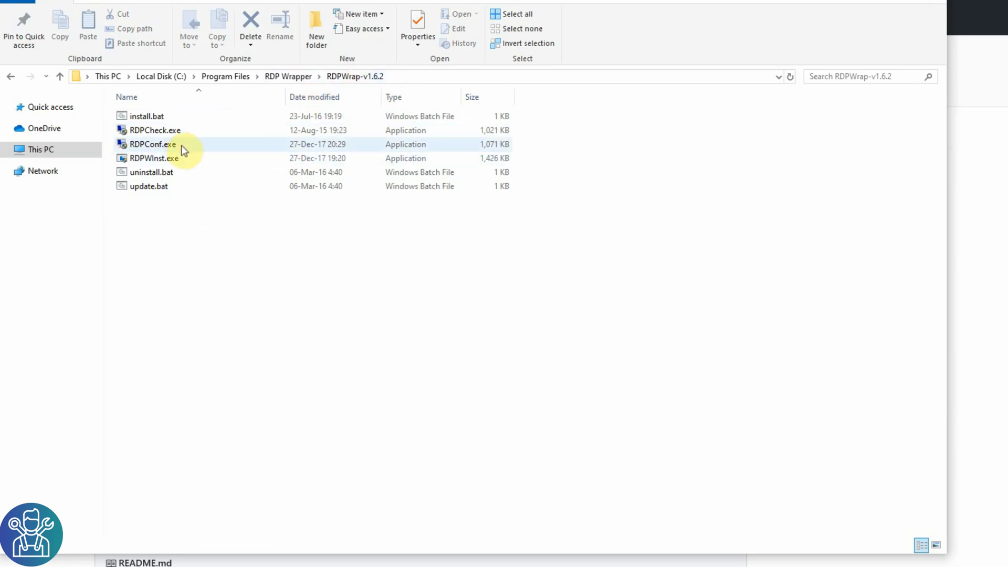
mouse_move(142, 155)
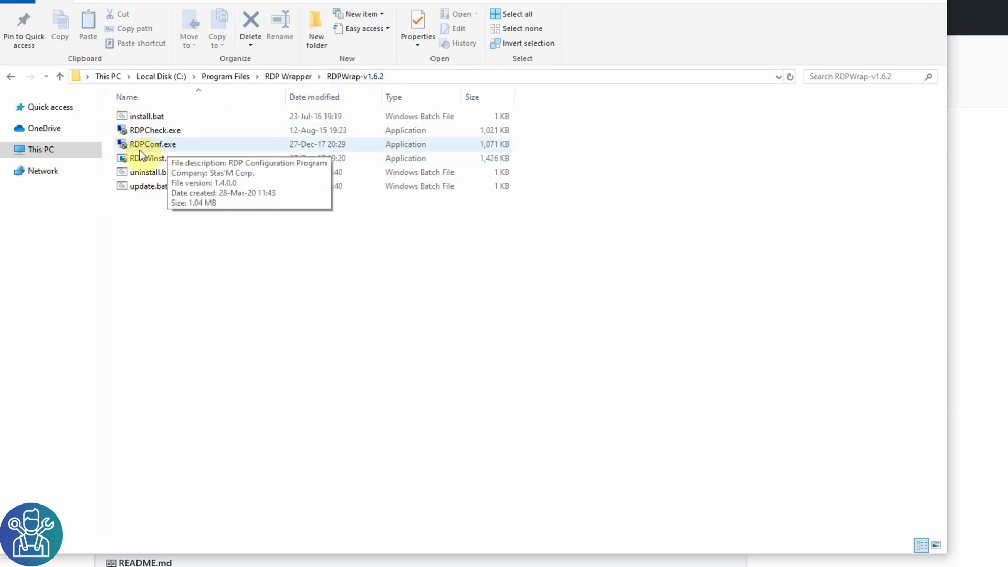
click(151, 144)
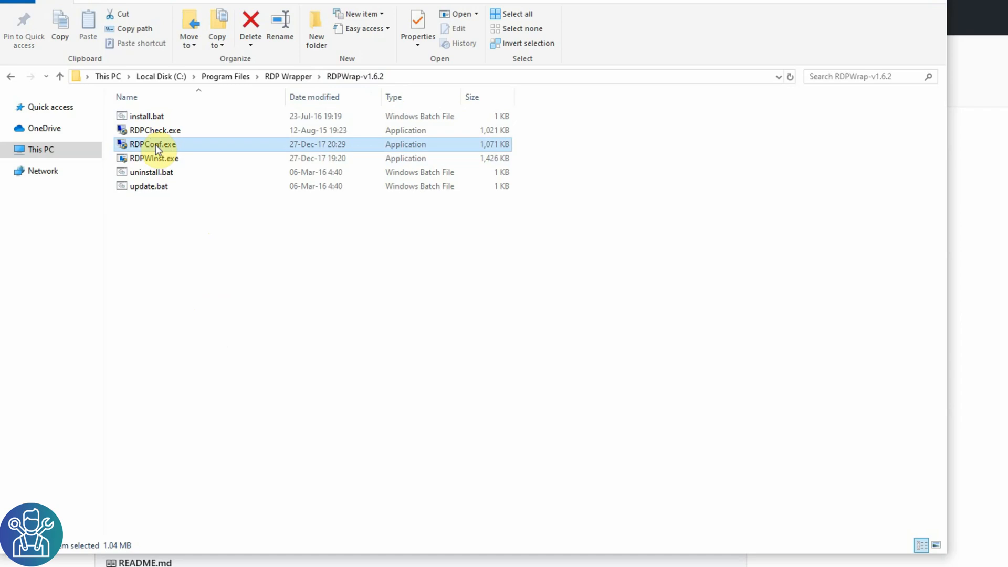
click(152, 144)
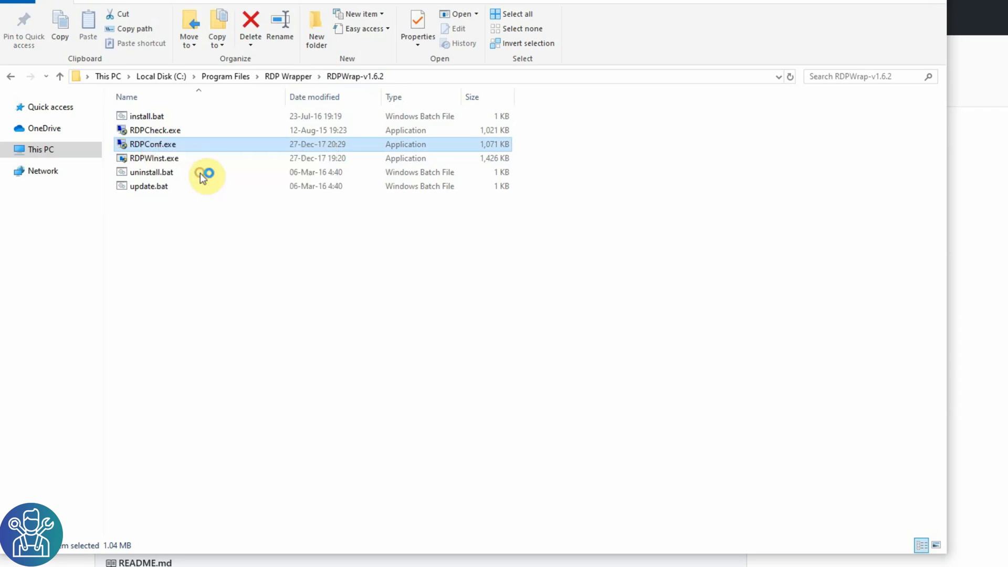
- Launch RDPConf.exe to show the wrapper installed, service running and listener fully supported
double_click(151, 144)
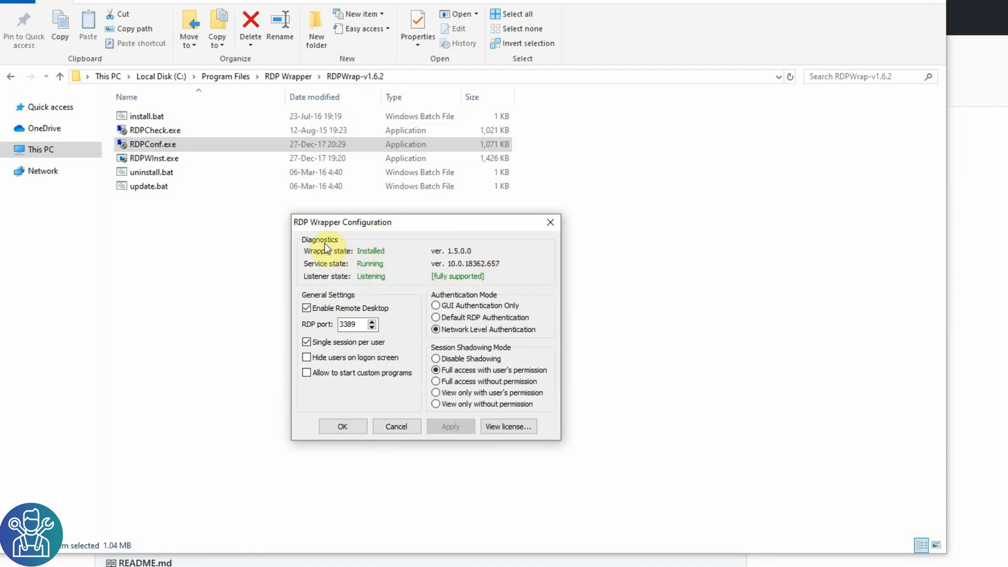
mouse_move(463, 275)
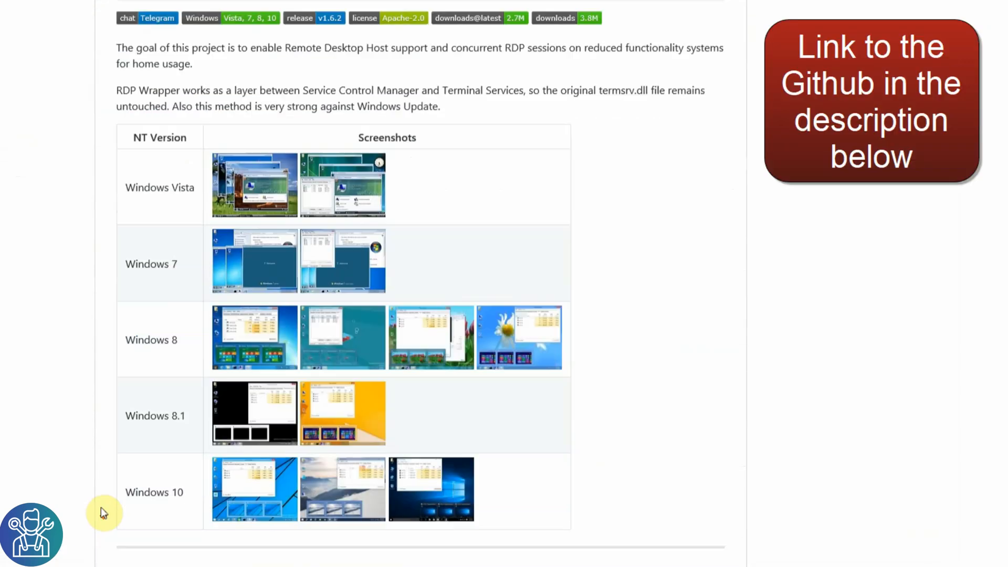
- Scroll past the README installation notes and switch to the rdpwrap Issues list
scroll(down, 3)
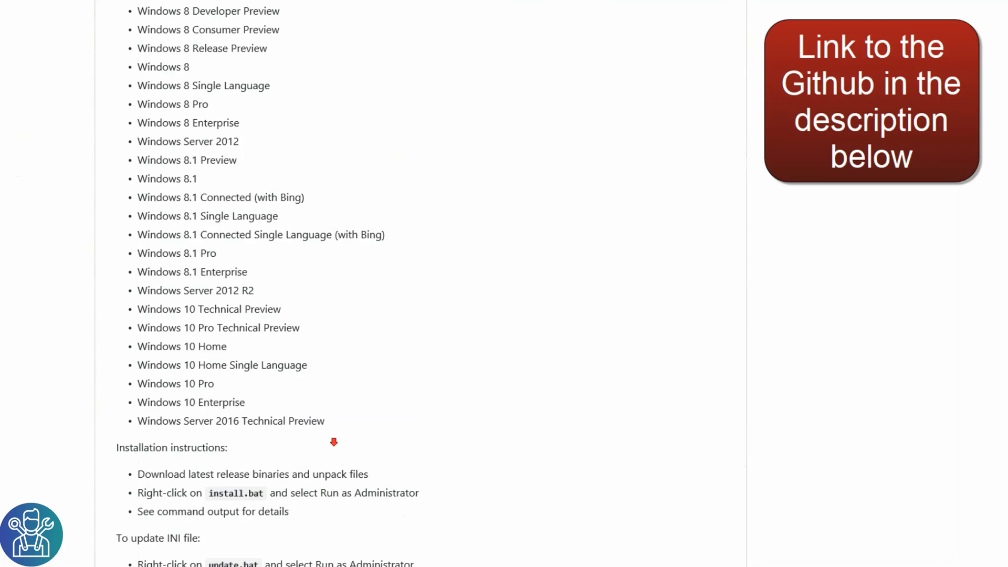
scroll(down, 3)
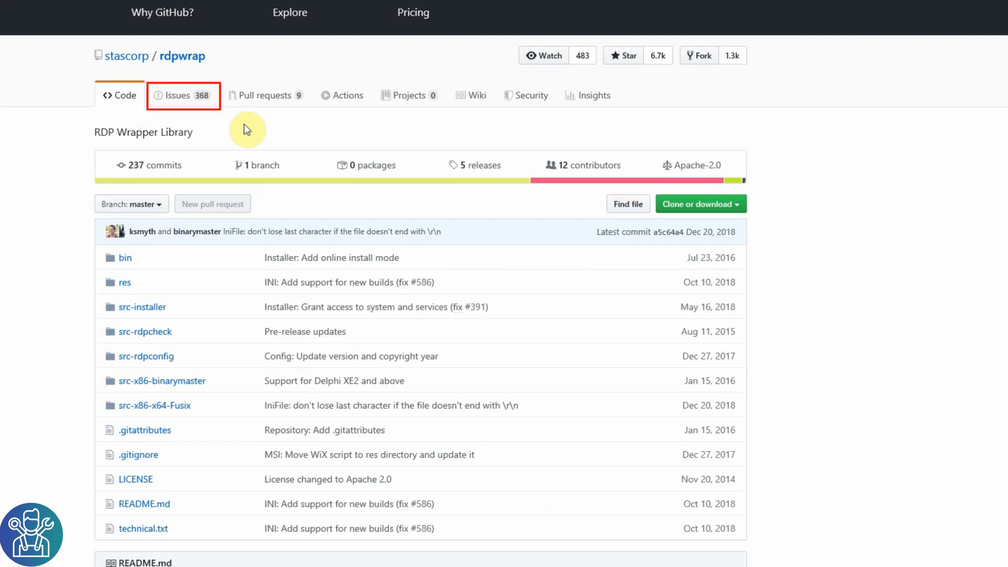
click(183, 95)
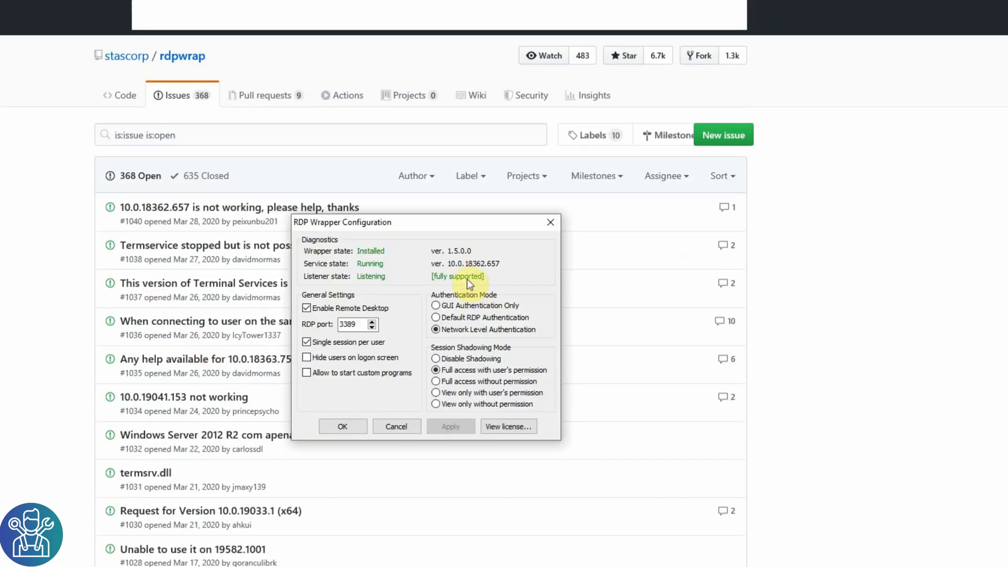
mouse_move(457, 282)
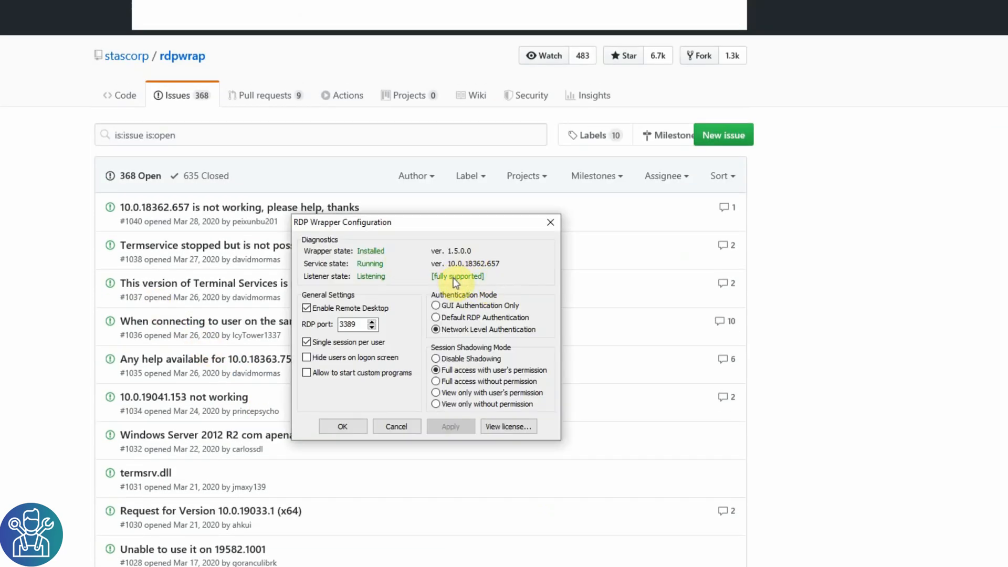
mouse_move(482, 284)
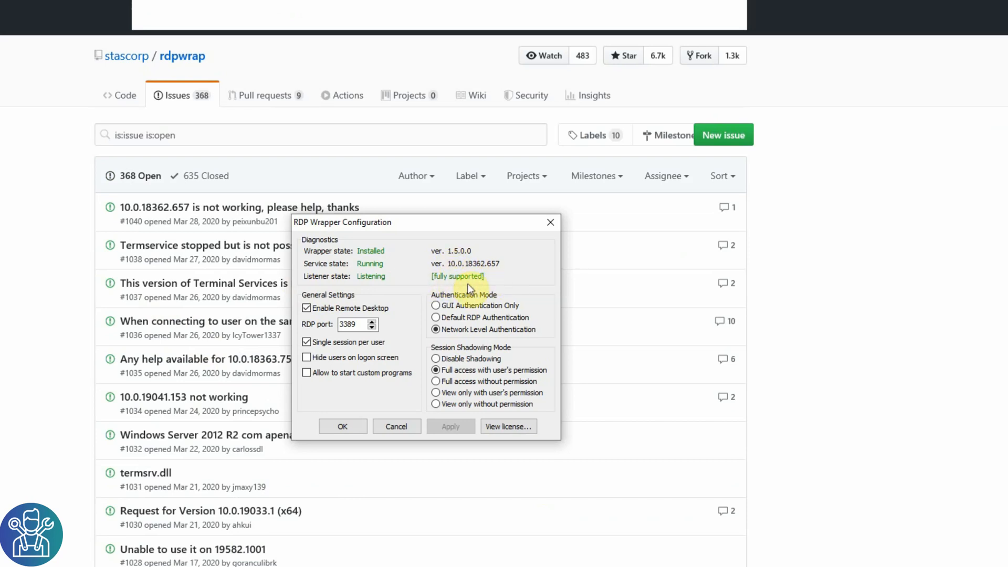
mouse_move(490, 284)
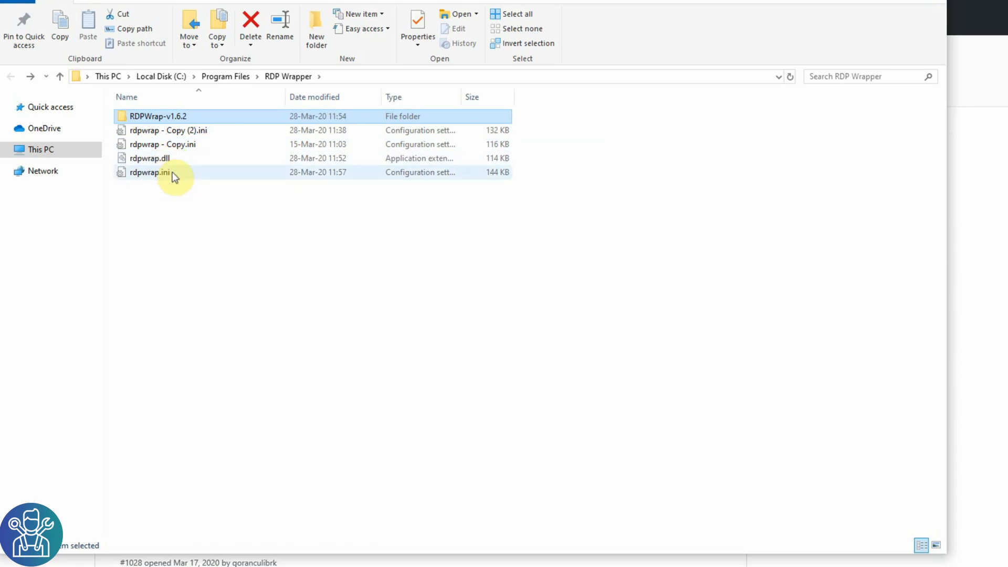
- Select rdpwrap.ini in C:\Program Files\RDP Wrapper
click(149, 172)
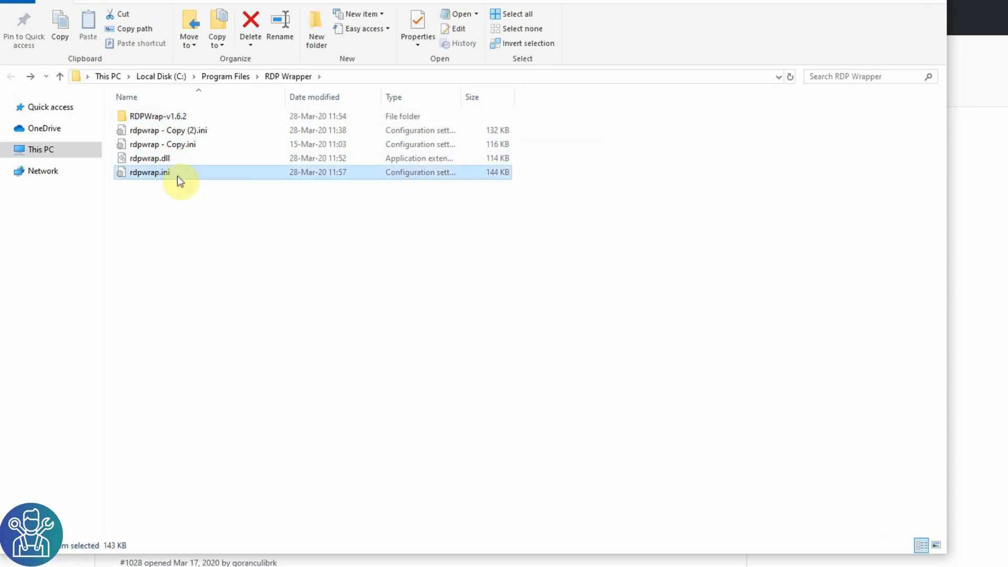
mouse_move(270, 221)
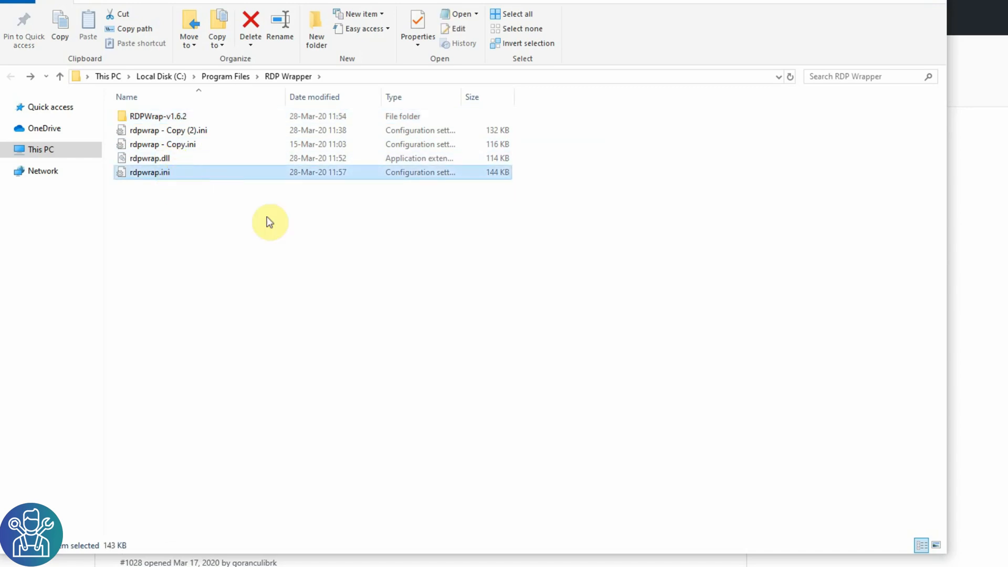
mouse_move(240, 344)
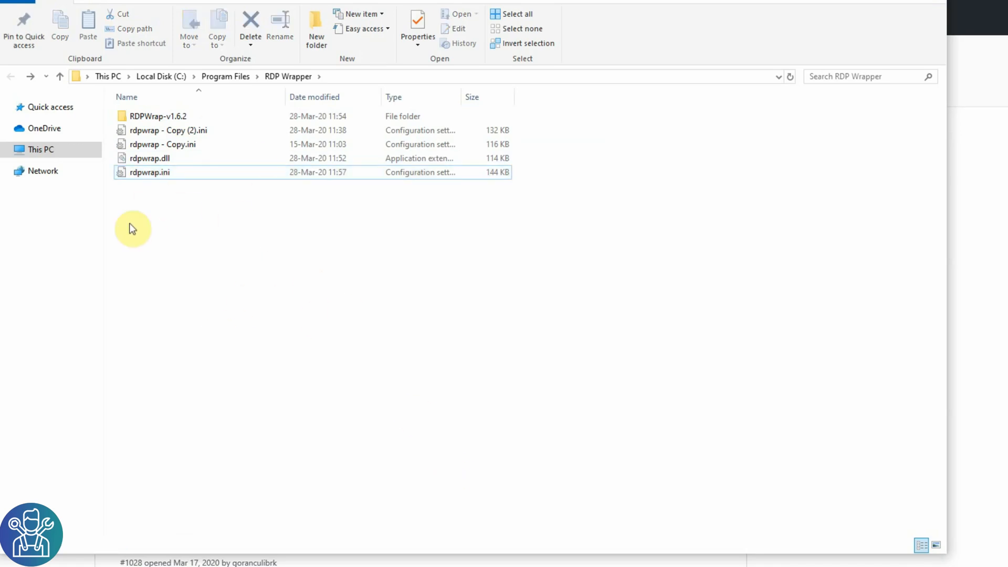
mouse_move(374, 256)
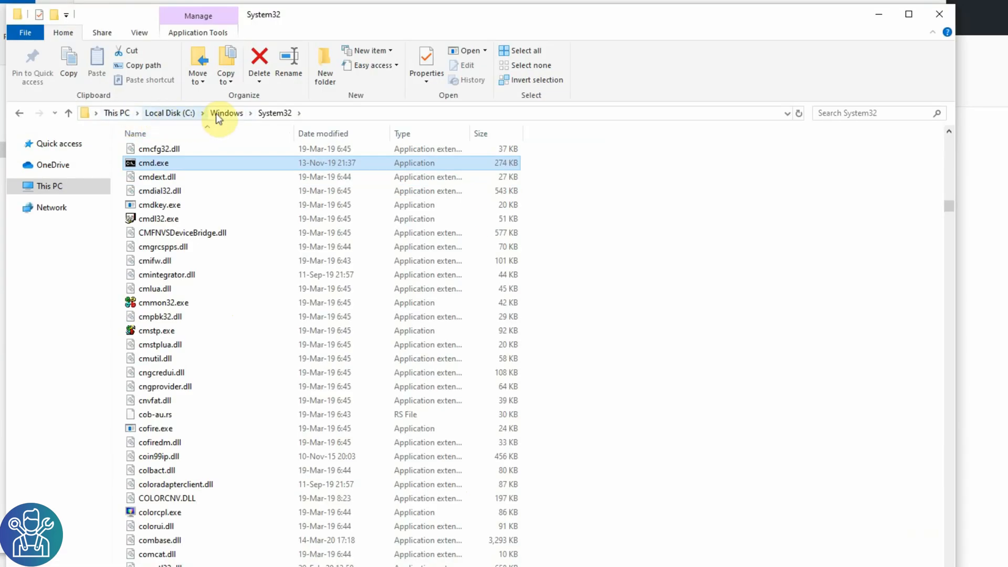
mouse_move(139, 163)
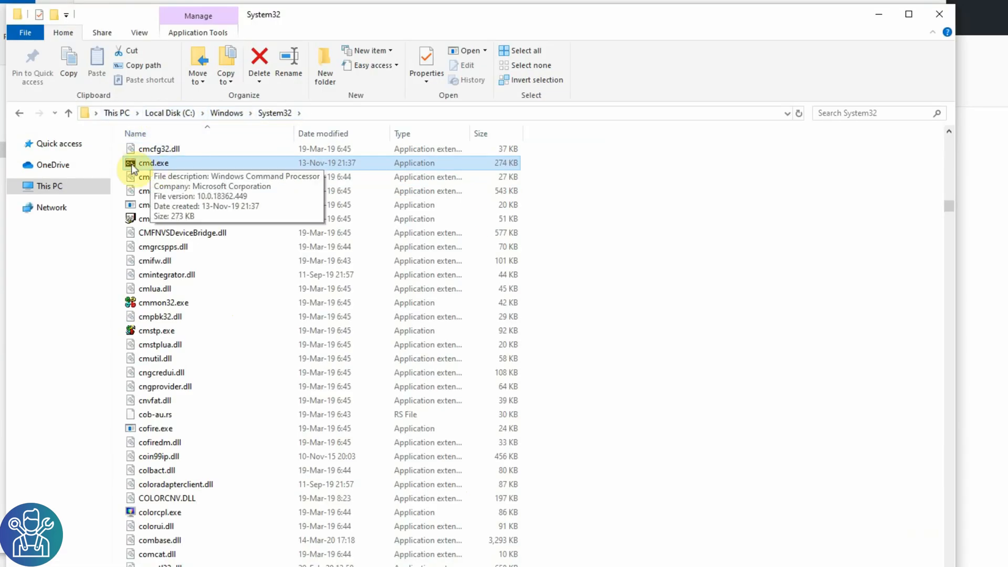
- Run cmd.exe from System32 as administrator
right_click(152, 163)
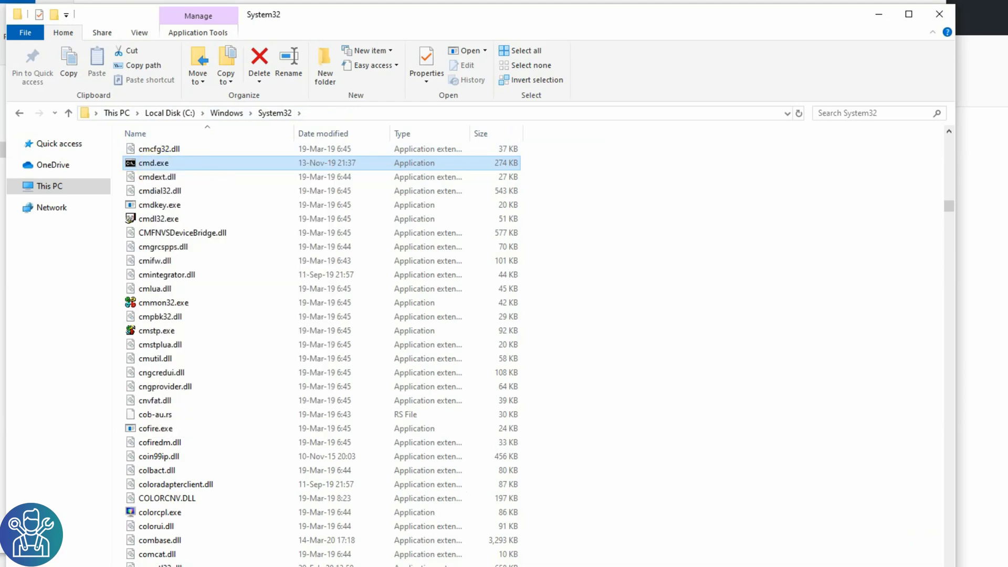
double_click(154, 163)
text(cd C:\Program Files\RDP Wrapper)
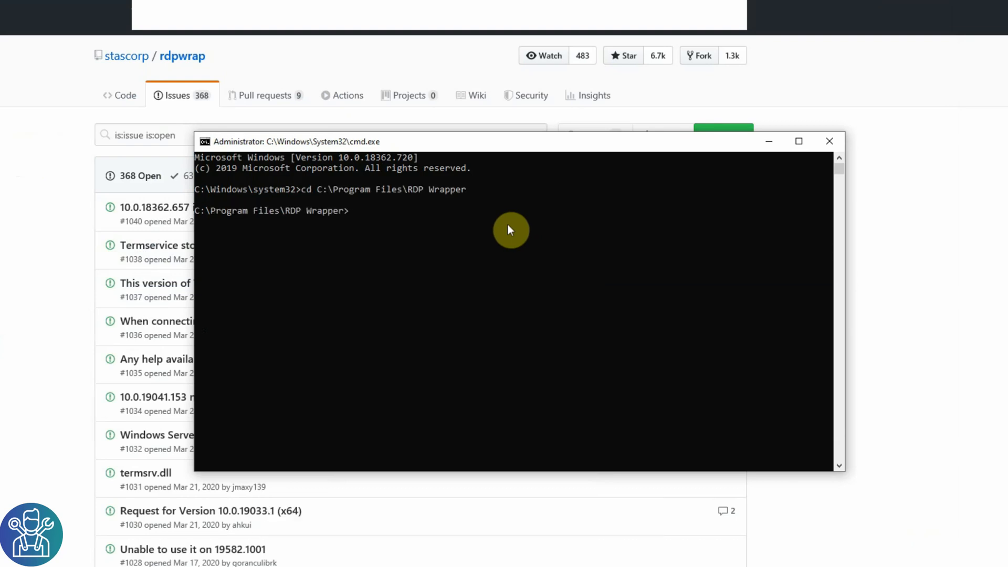
mouse_move(424, 336)
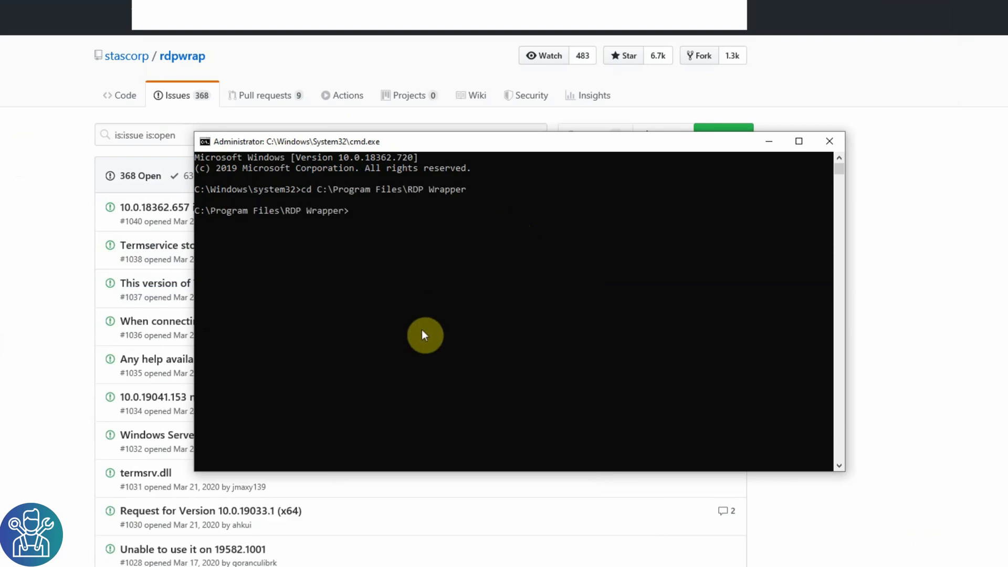
- Change directory to RDPWrap-v1.6.2 and run net stop TermService
text(cd RDPWrap-v1.6.2)
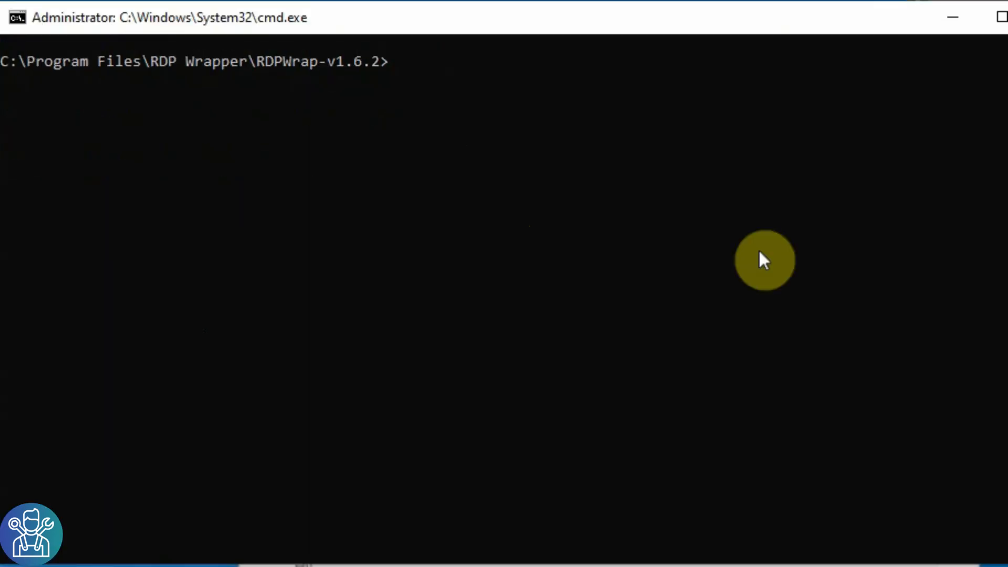
text(t)
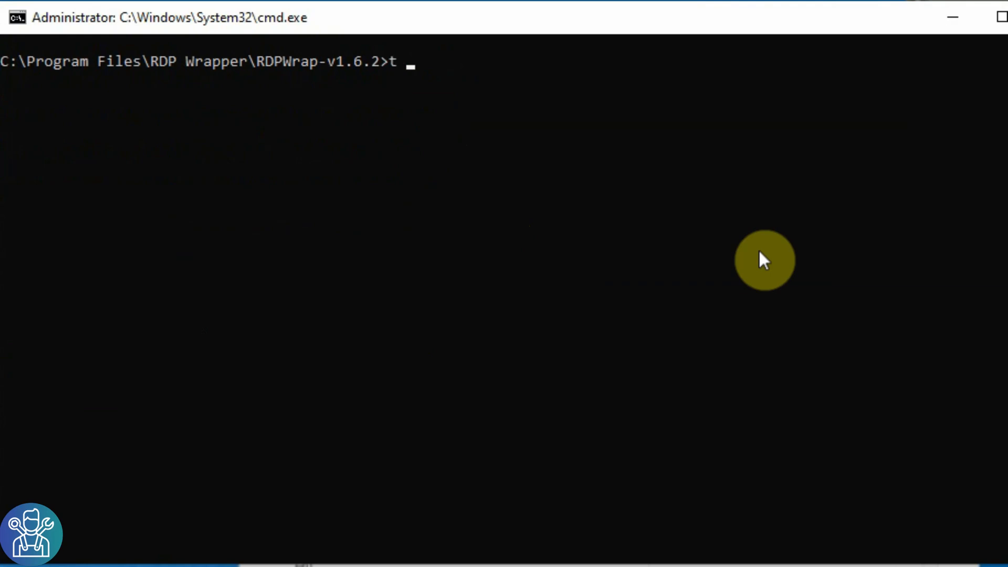
text(net stop TermService)
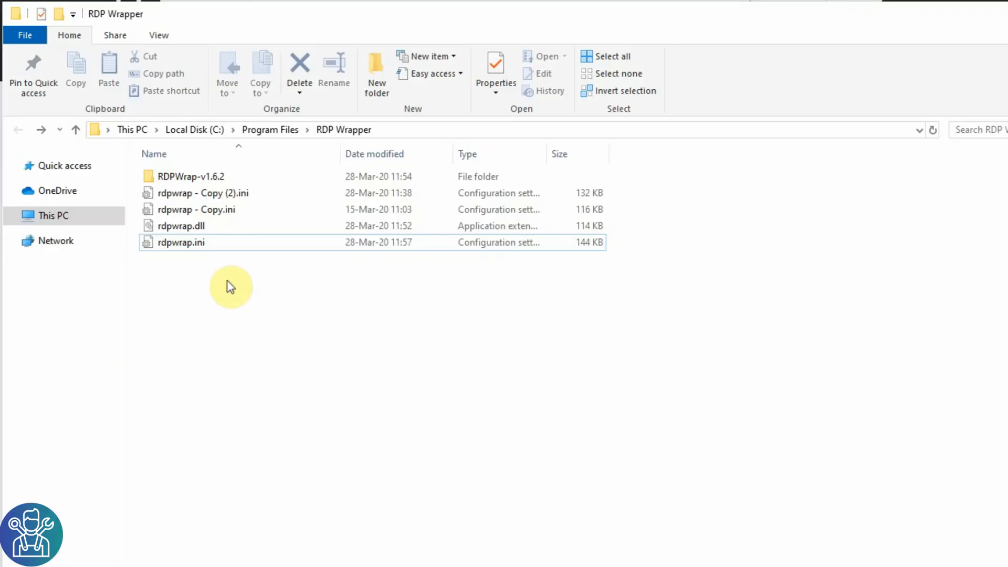
- Refresh the RDP Wrapper folder listing and enter the RDPWrap-v1.6.2 subfolder
click(182, 241)
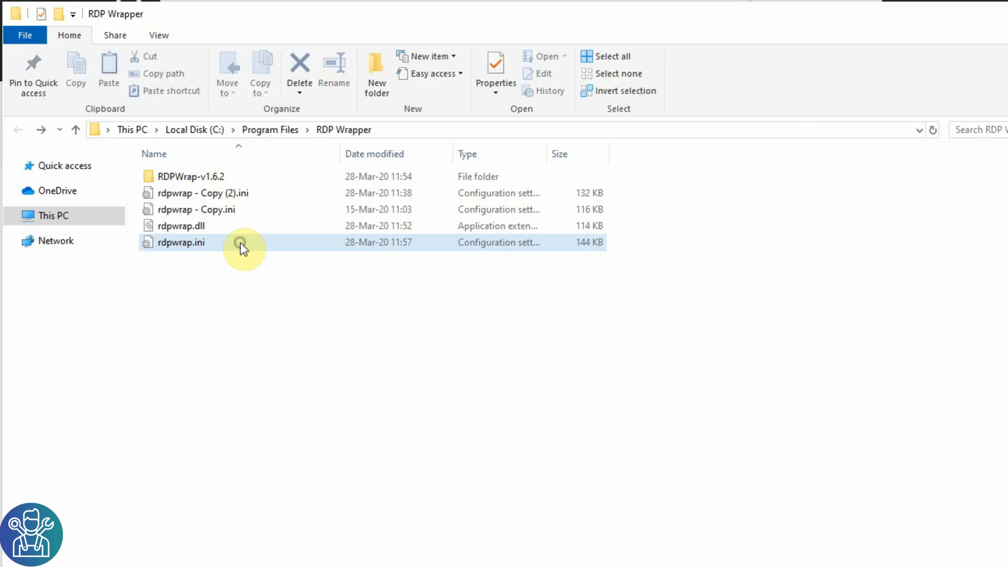
right_click(241, 247)
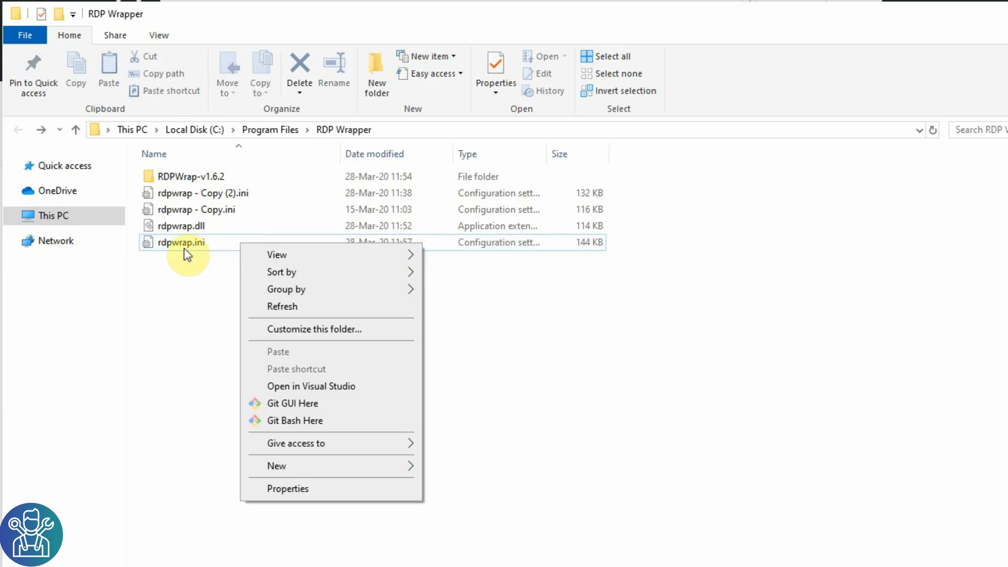
click(212, 337)
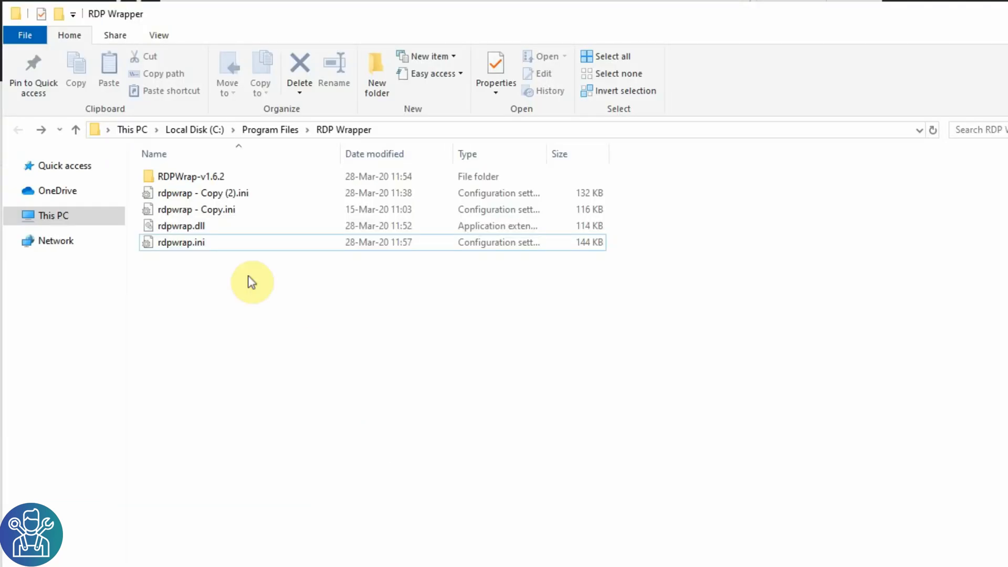
double_click(190, 177)
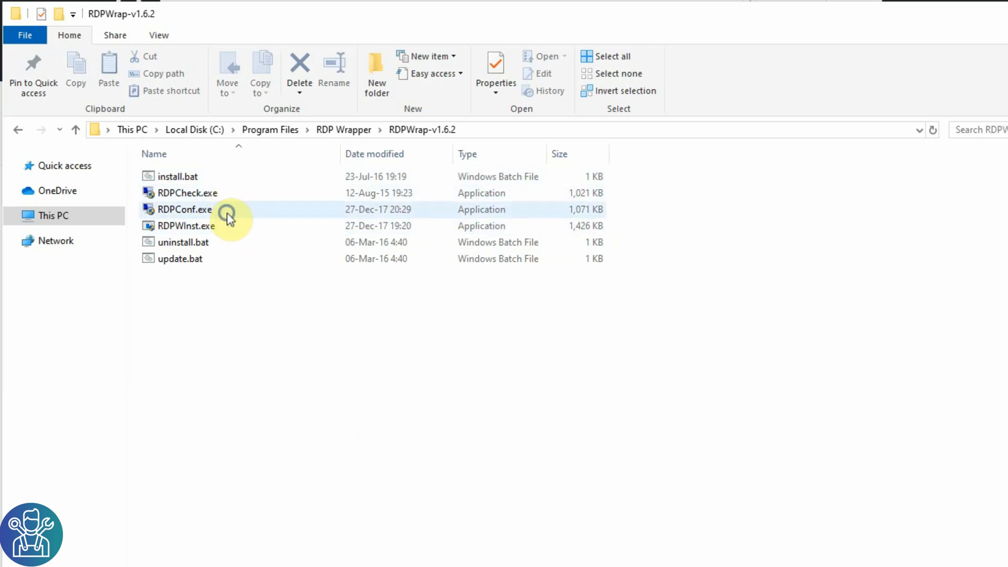
- Run RDPConf.exe from the RDPWrap-v1.6.2 folder
click(184, 209)
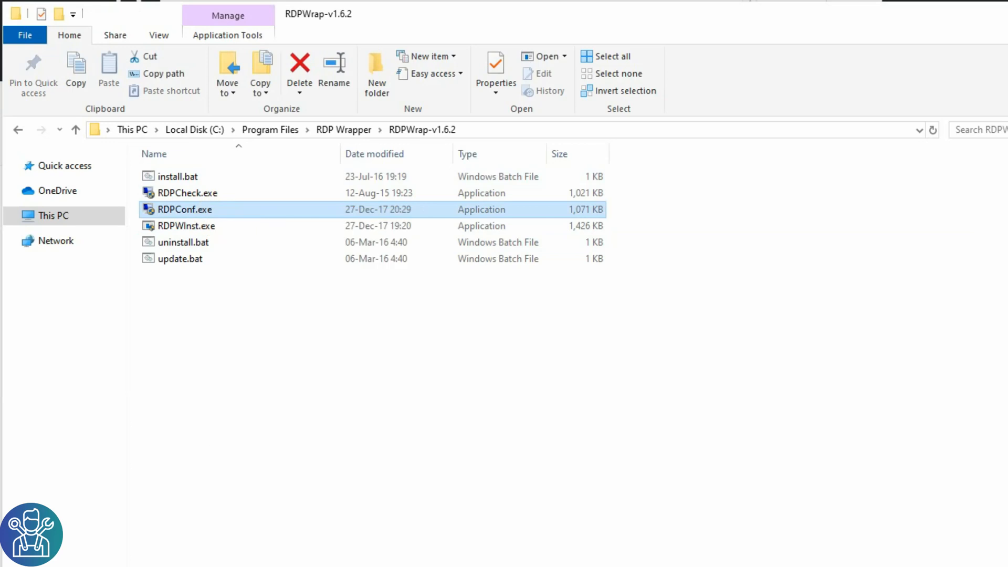
double_click(186, 209)
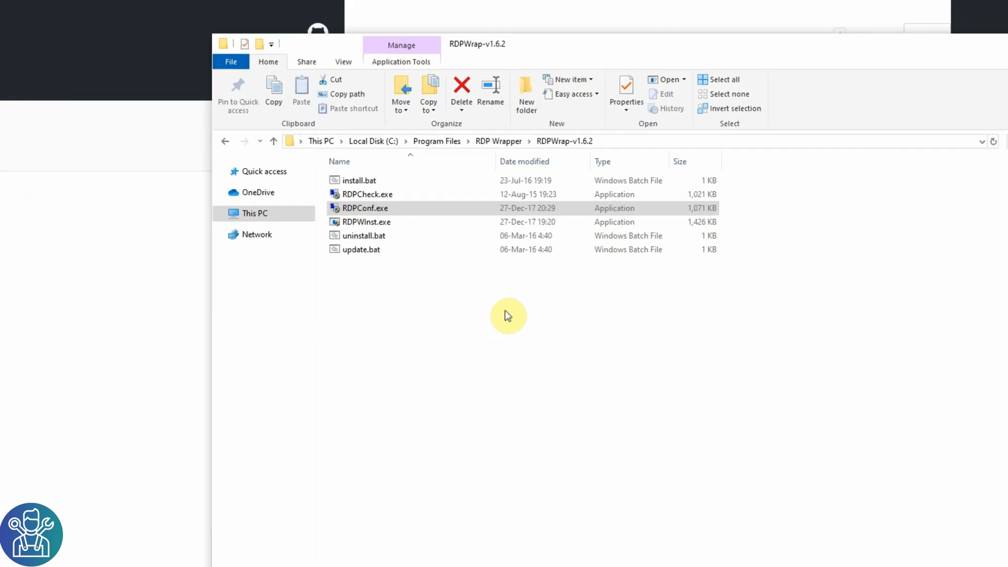
- Start the RDPCheck test and connect to the local computer 127.0.0.2
click(508, 222)
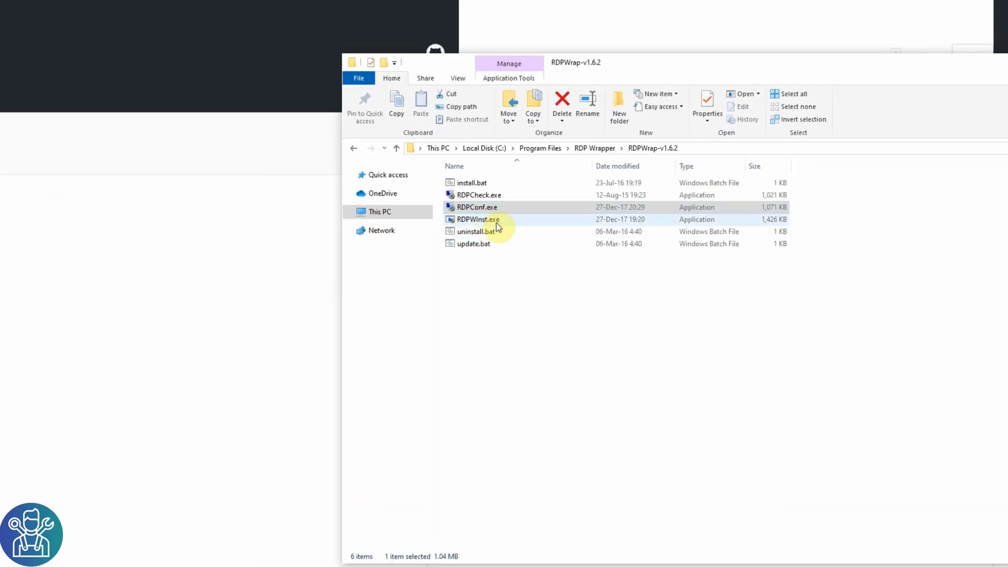
click(479, 195)
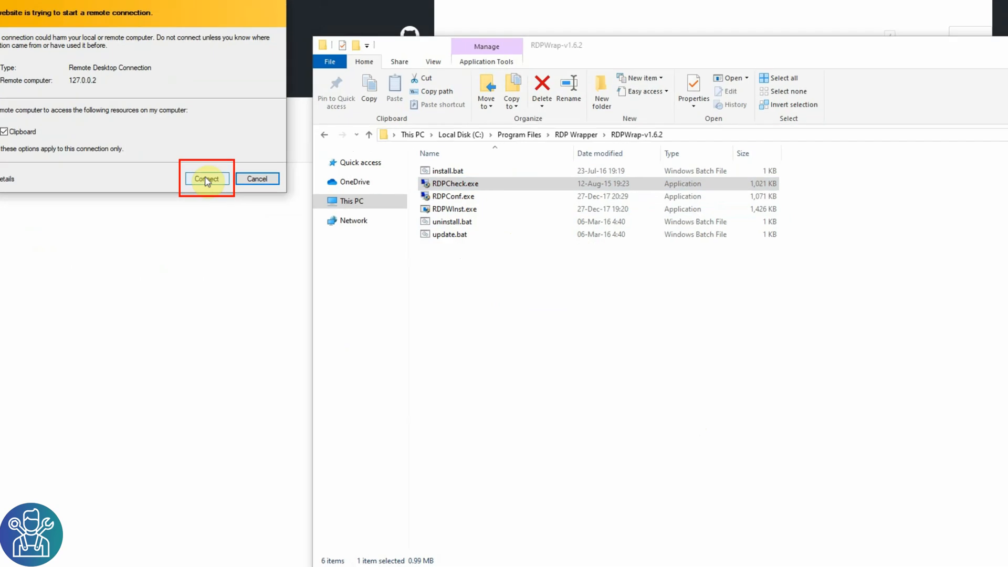
click(207, 178)
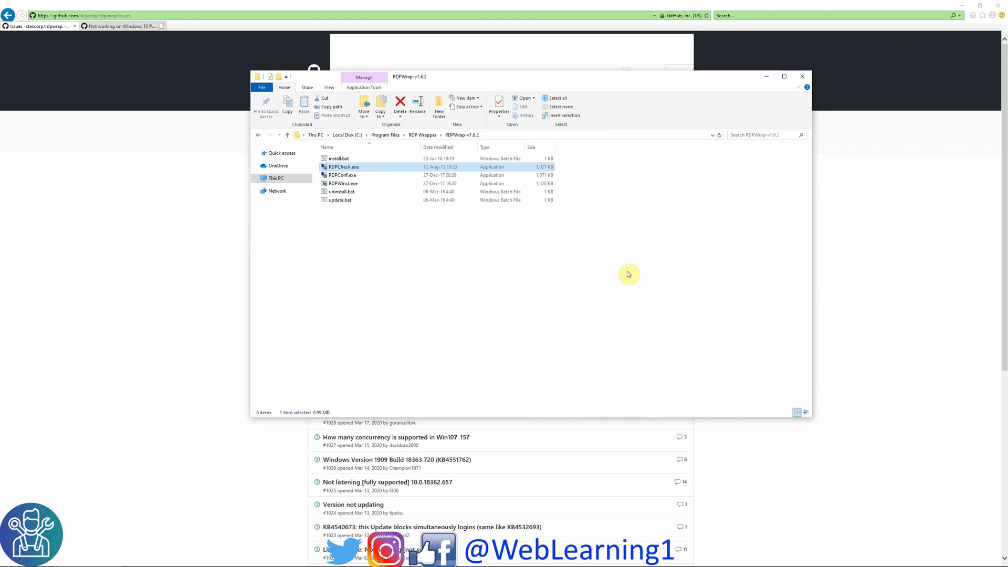
mouse_move(631, 270)
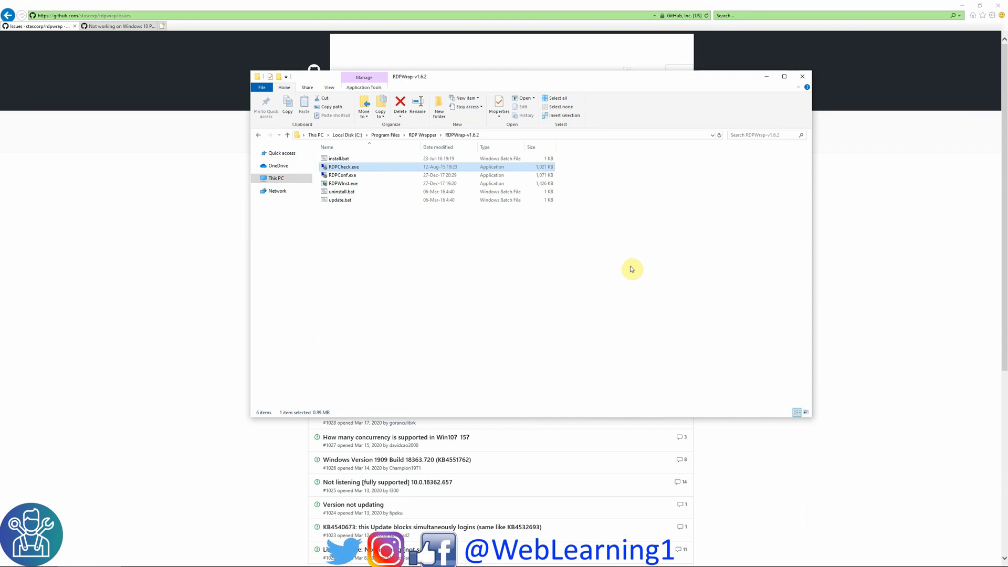